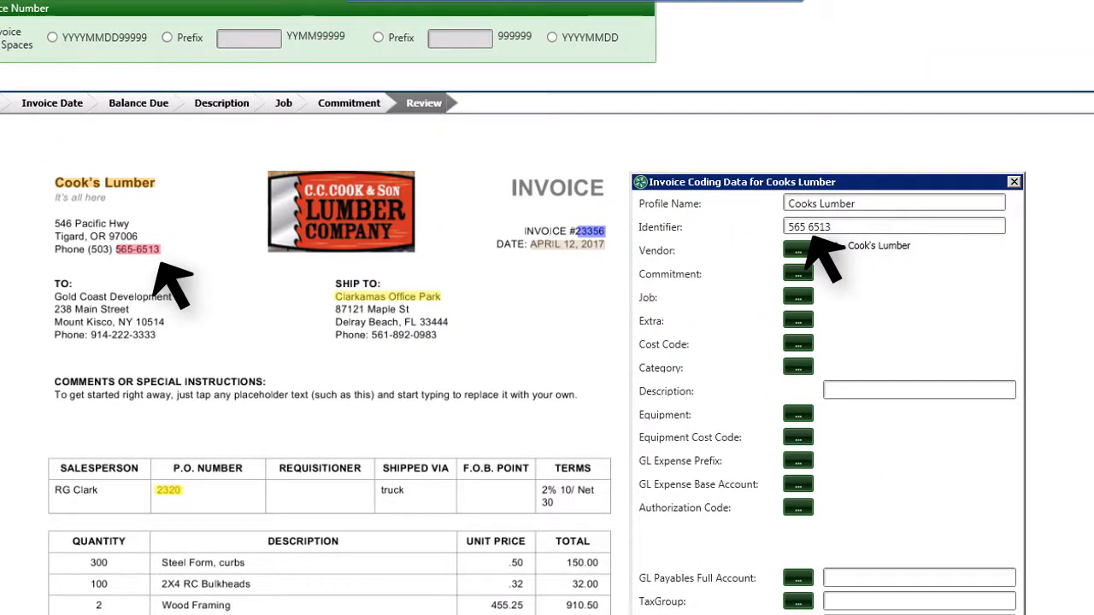
# Select the Cooks Lumber coding profile identified by vendor phone 565 6513
pyautogui.click(797, 250)
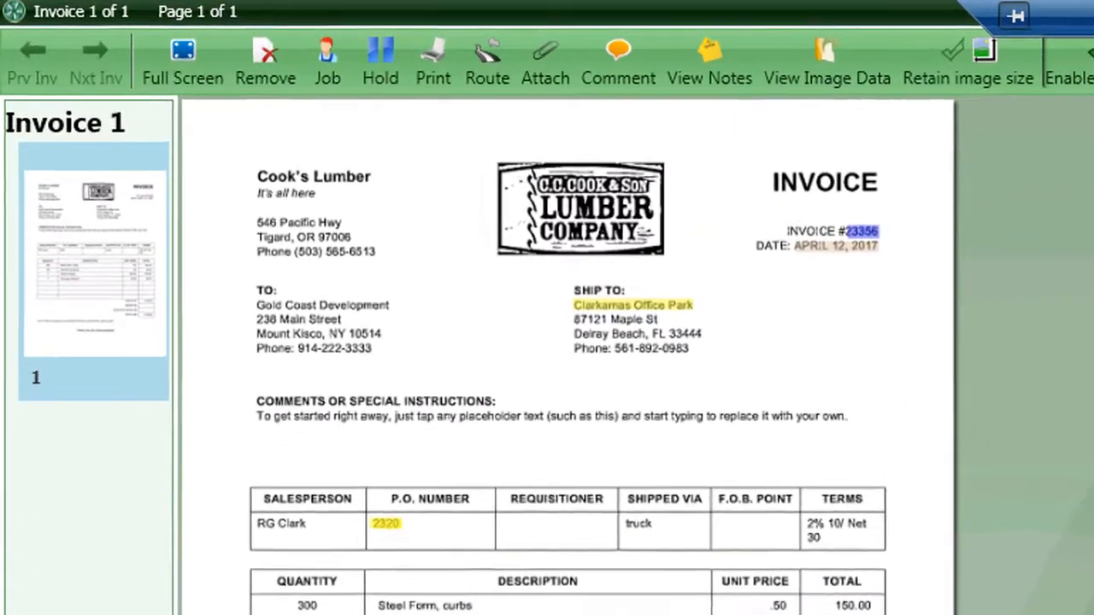
# Scroll the captured Cook's Lumber invoice #23356 into view for review
pyautogui.scroll(-3)
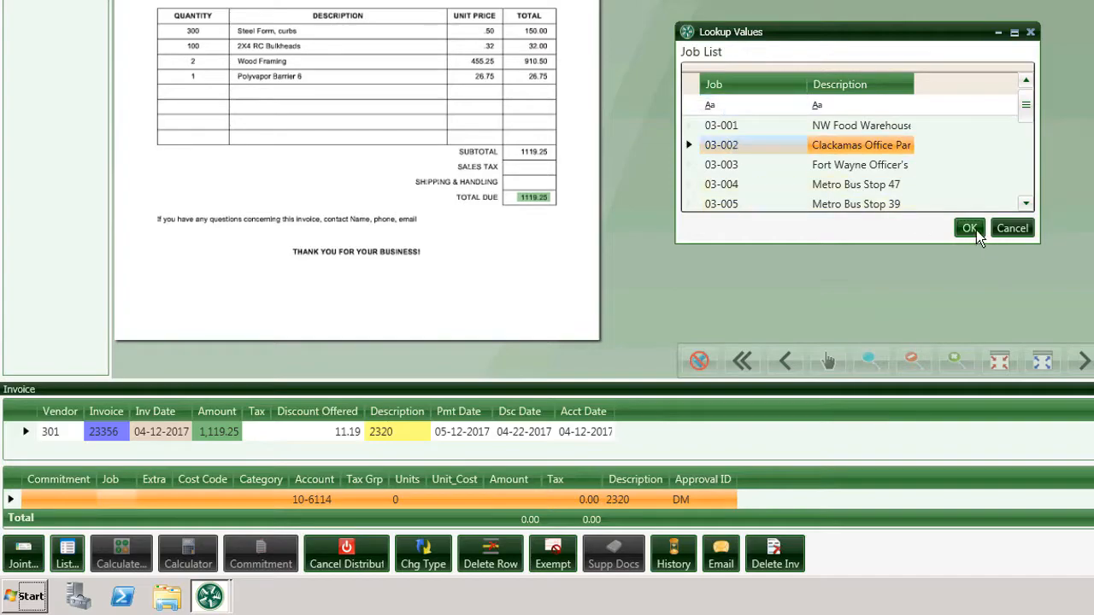
# Confirm job 03-002 Clackamas Office Park on the distribution line, filling account 21-5003
pyautogui.click(969, 228)
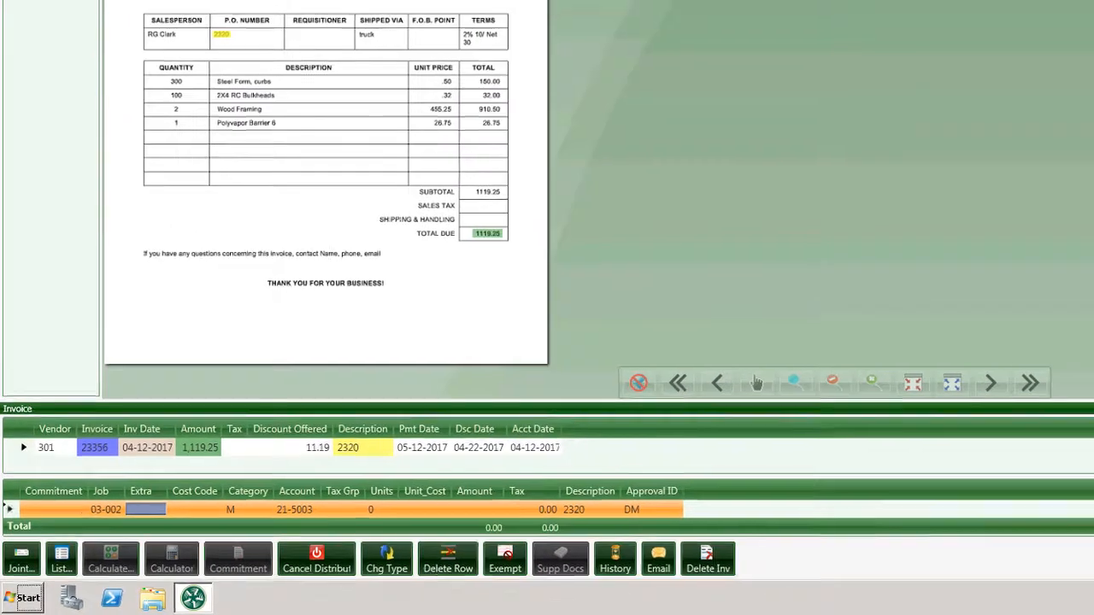